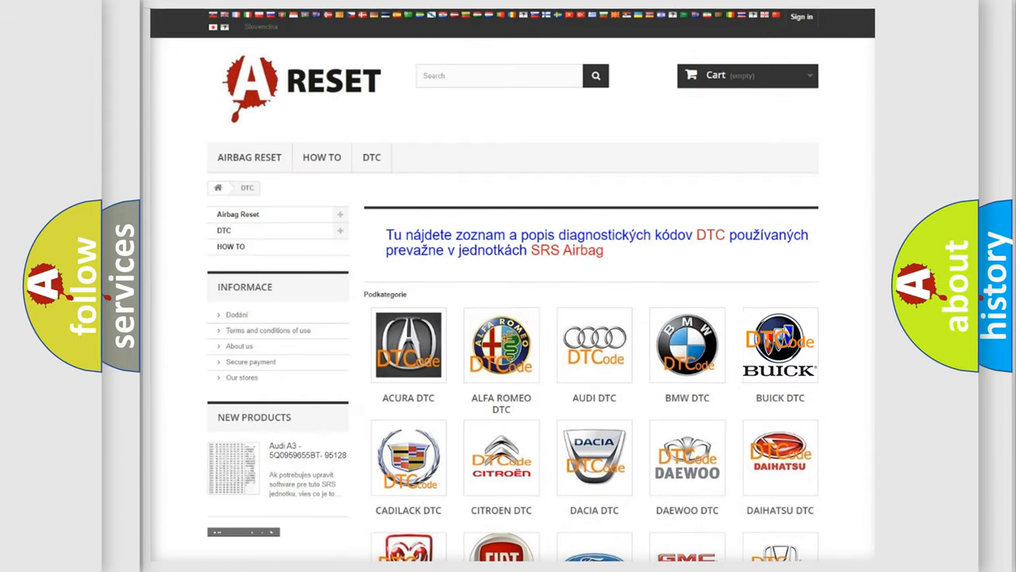
Select the Buick DTC logo to list Buick airbag trouble codes
{"action": "left_click", "coordinate": [779, 345]}
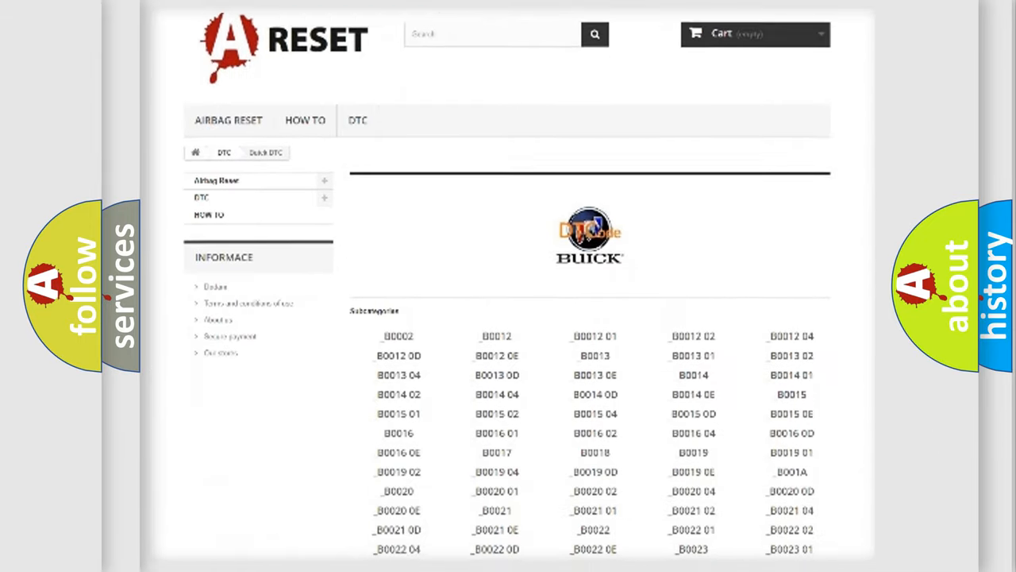
Locate code B100037 in the list and reveal its cause text for the internal module malfunction
{"action": "scroll", "scroll_direction": "down", "scroll_amount": 3}
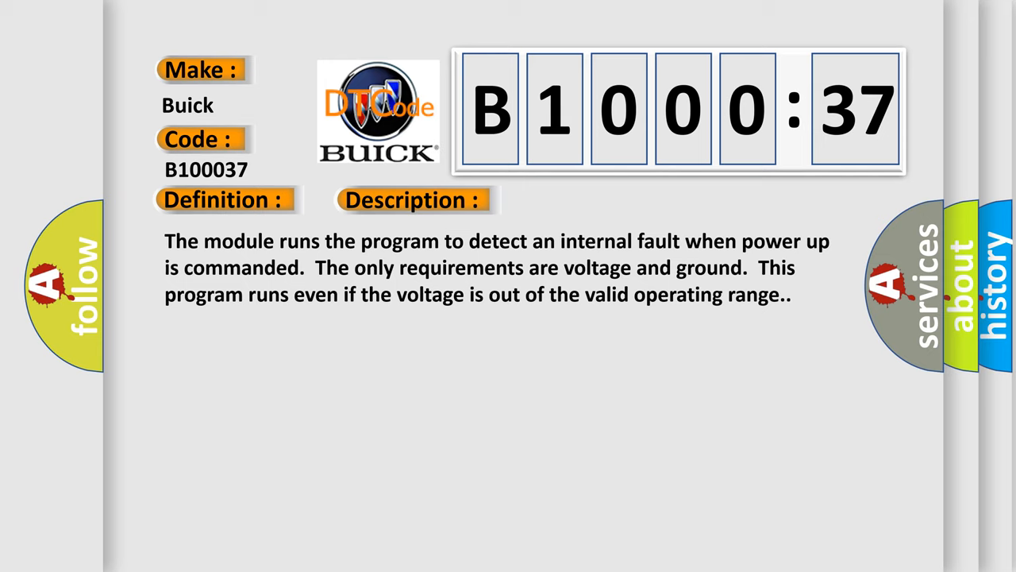
{"action": "left_click", "coordinate": [585, 200]}
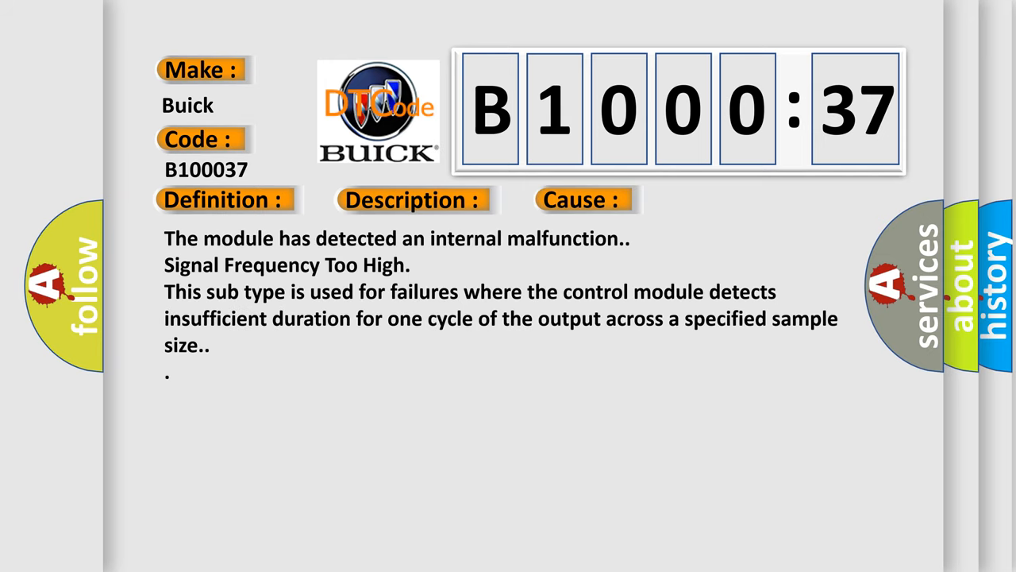